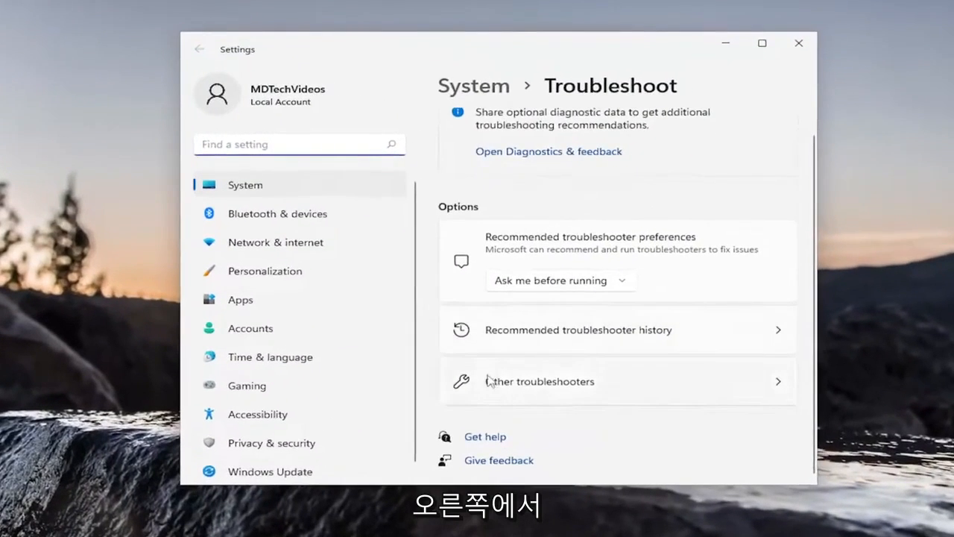
- Run the Bluetooth troubleshooter from Other troubleshooters, let it fix the radio status, and dismiss its report
{"action": "left_click", "coordinate": [540, 382]}
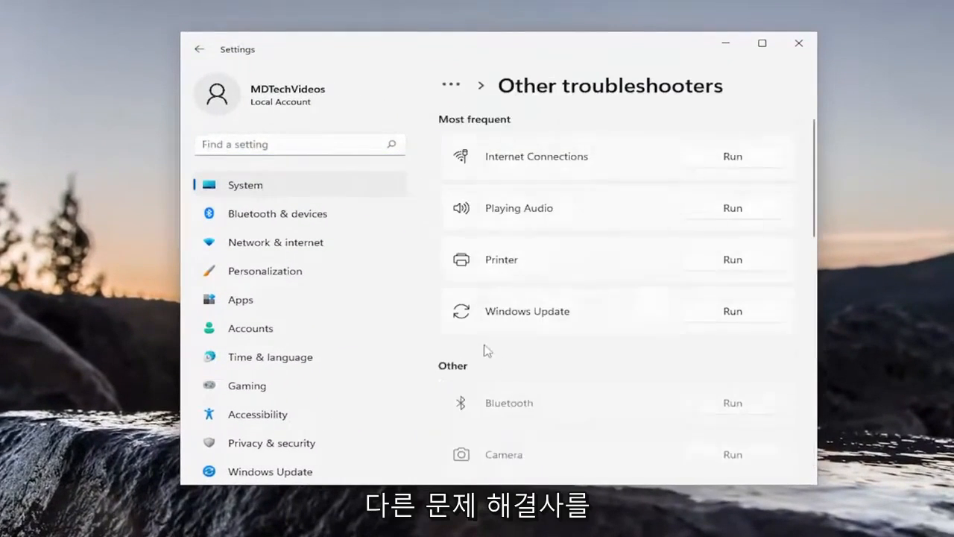
{"action": "scroll", "scroll_direction": "down", "scroll_amount": 3}
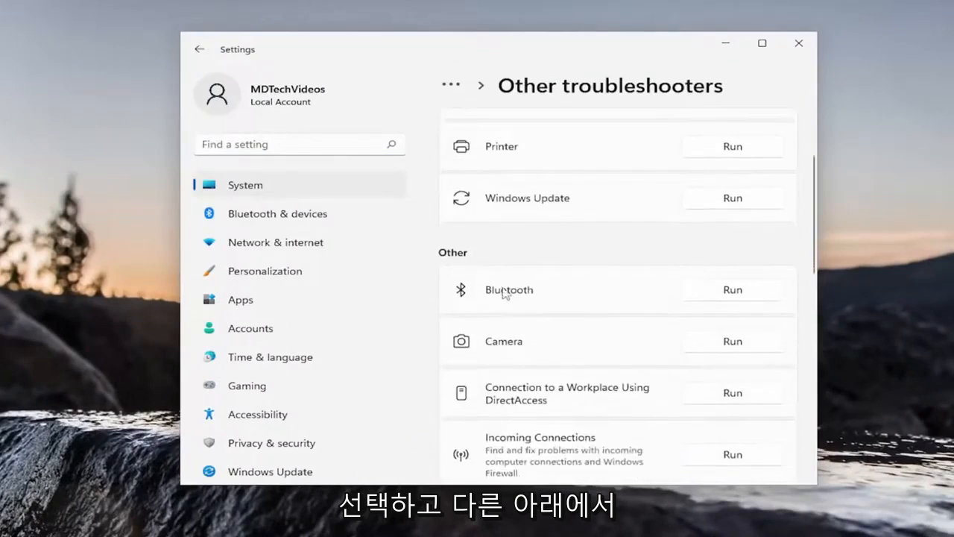
{"action": "left_click", "coordinate": [732, 289]}
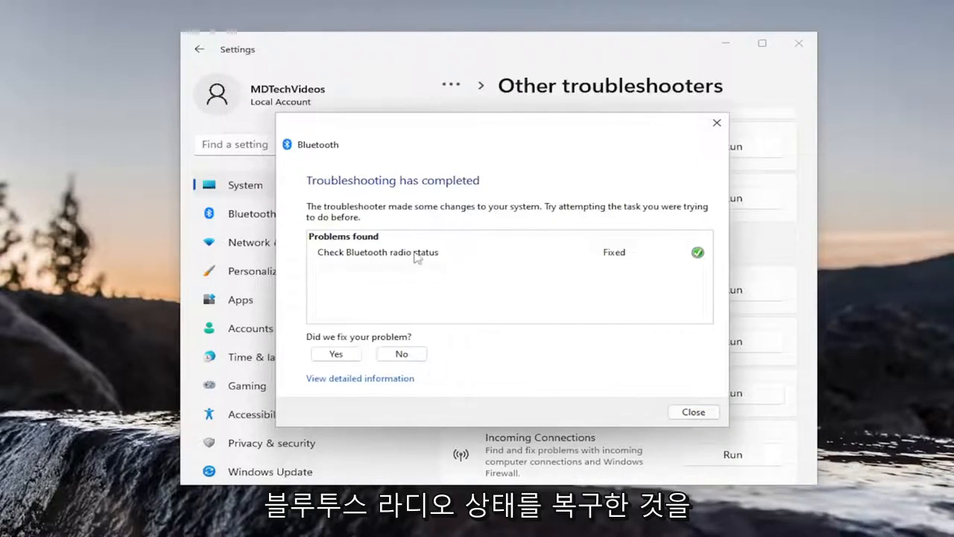
{"action": "left_click", "coordinate": [691, 411]}
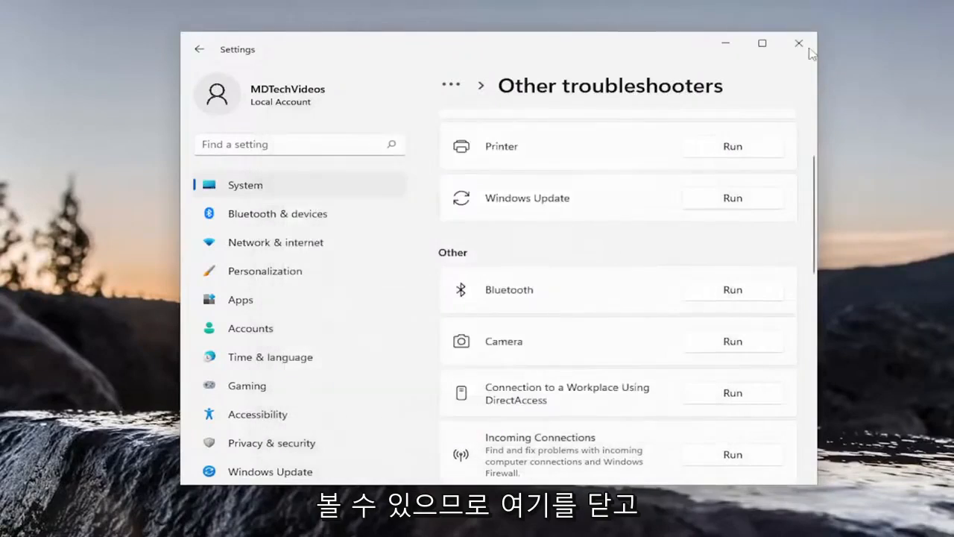
- Close Settings and launch Device Manager via a Windows search for 'device manager'
{"action": "left_click", "coordinate": [799, 41]}
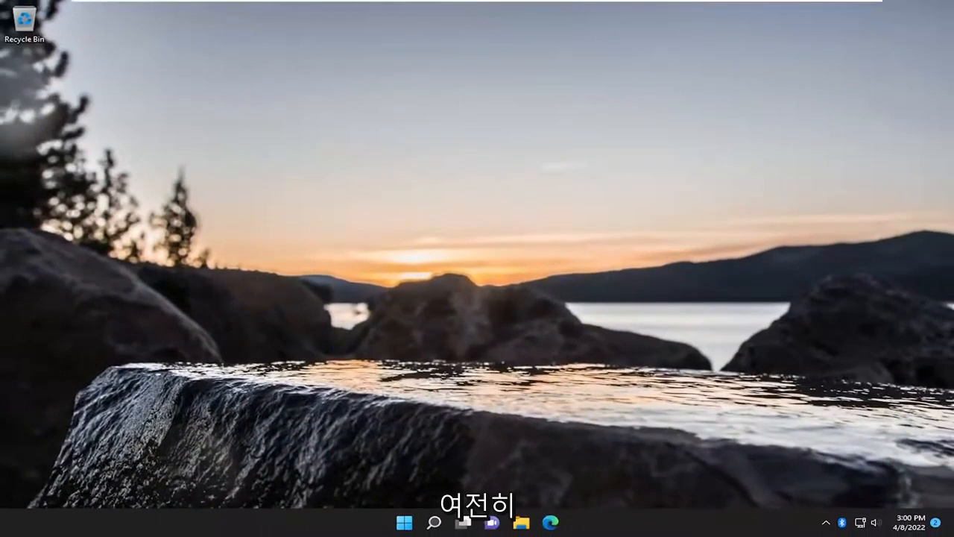
{"action": "left_click", "coordinate": [434, 522]}
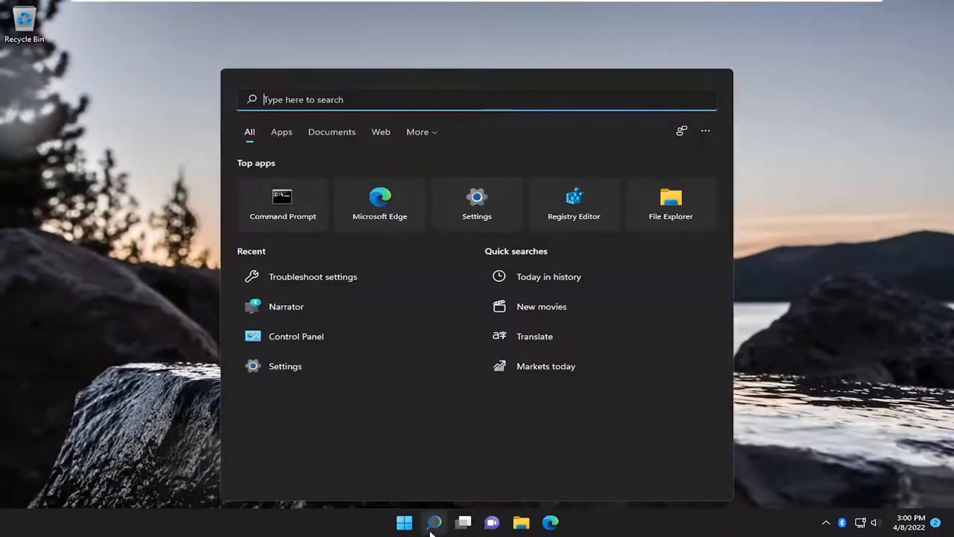
{"action": "type", "text": "device manager"}
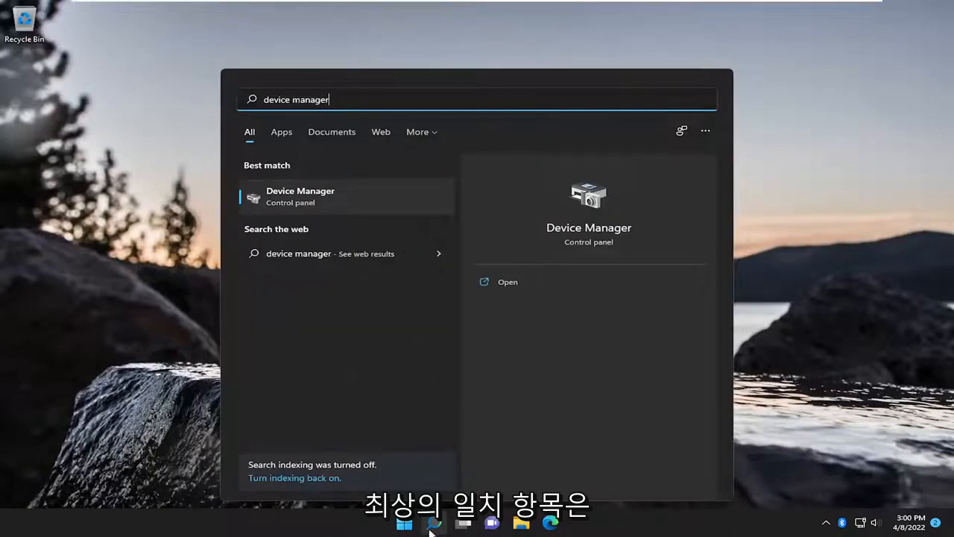
{"action": "left_click", "coordinate": [506, 280]}
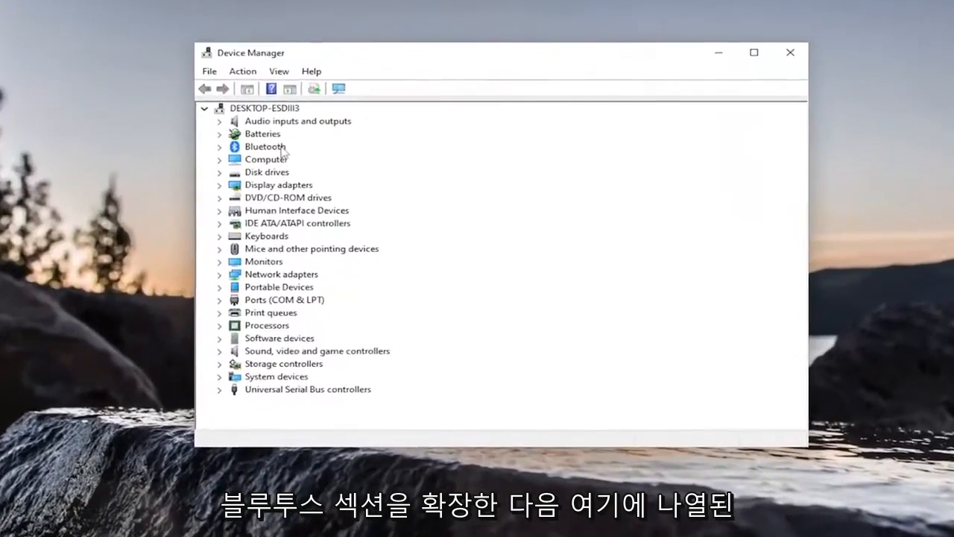
- Expand the Bluetooth category and bring up the context actions for the Bluetooth device
{"action": "left_click", "coordinate": [219, 146]}
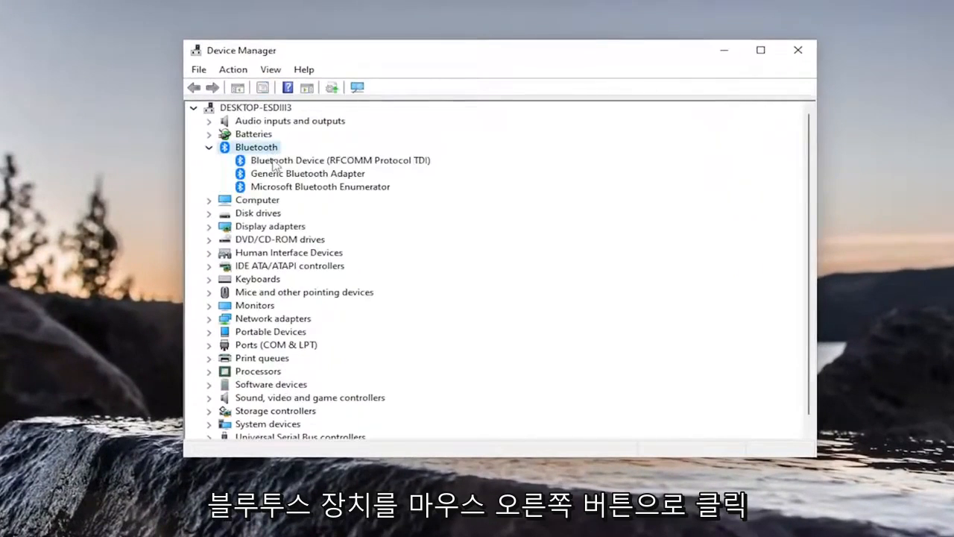
{"action": "right_click", "coordinate": [340, 159]}
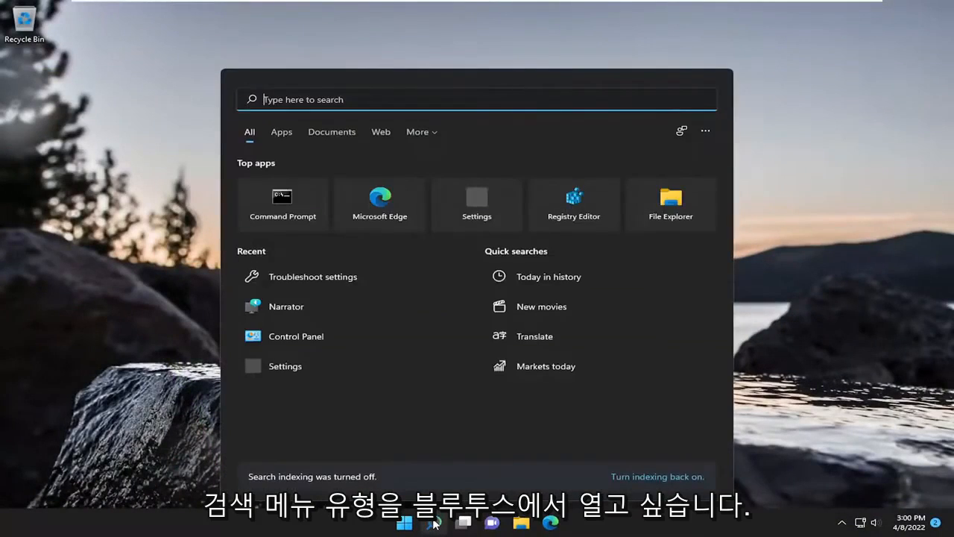
- Search 'bluetooth and other devices settings' and launch the Bluetooth & devices settings page
{"action": "type", "text": "bl"}
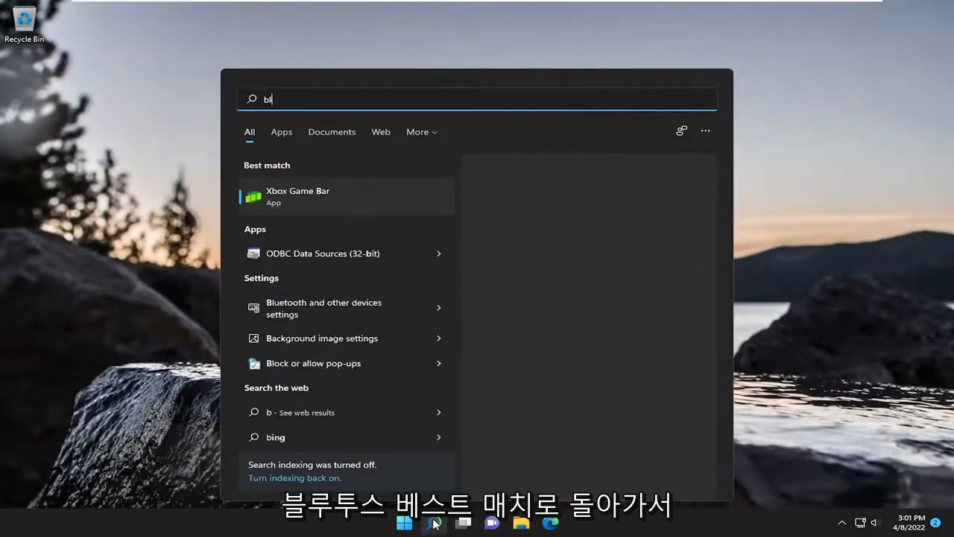
{"action": "type", "text": "bluetooth and other devices settings"}
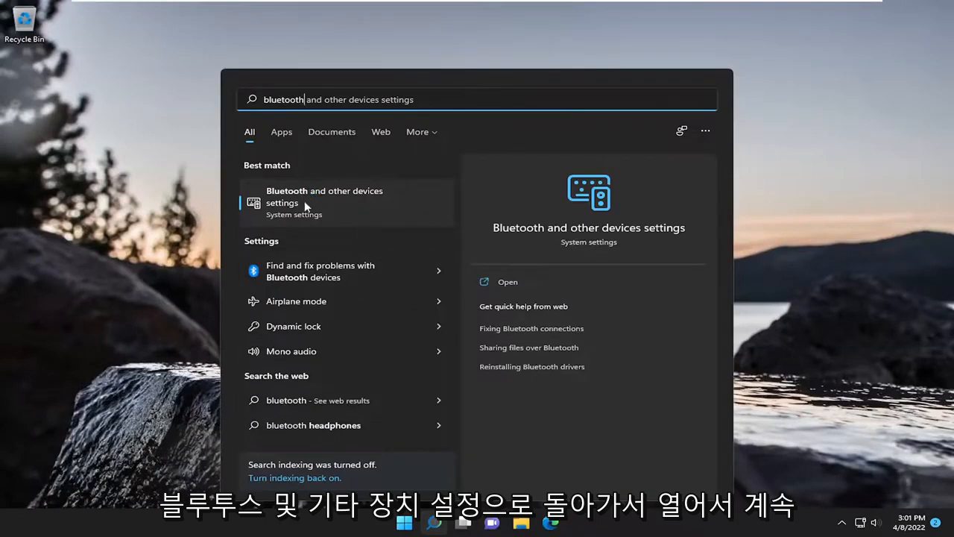
{"action": "left_click", "coordinate": [325, 196]}
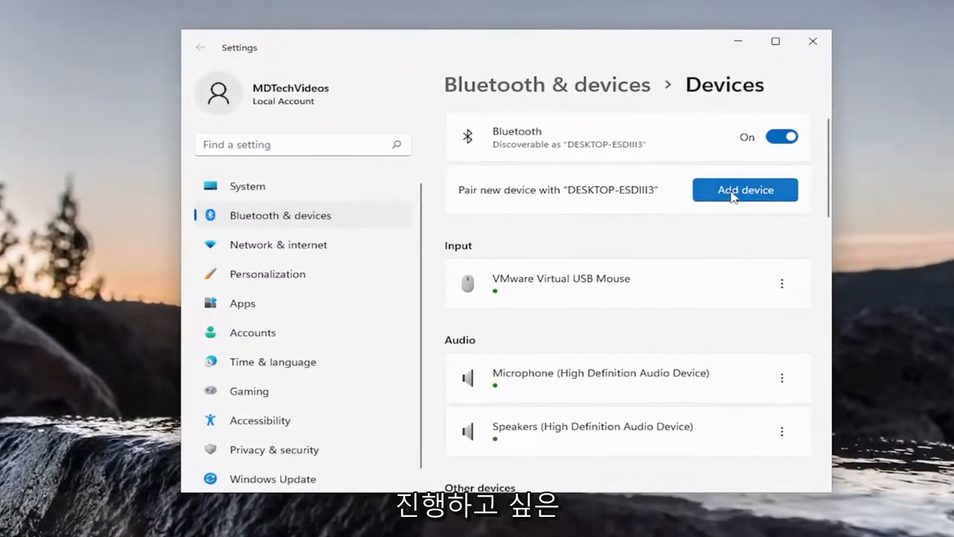
- Add a Bluetooth device and start connecting to the discovered Unknown device
{"action": "left_click", "coordinate": [745, 190]}
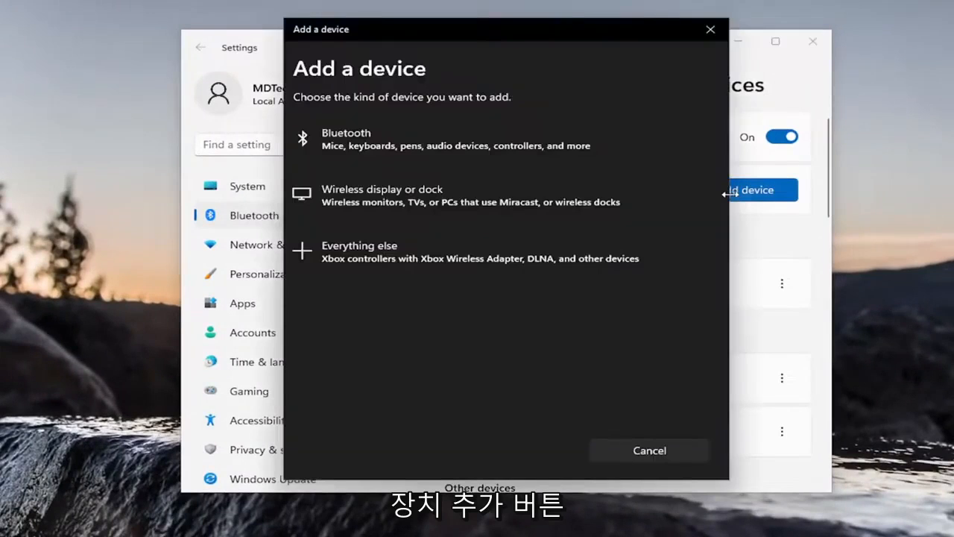
{"action": "left_click", "coordinate": [346, 139]}
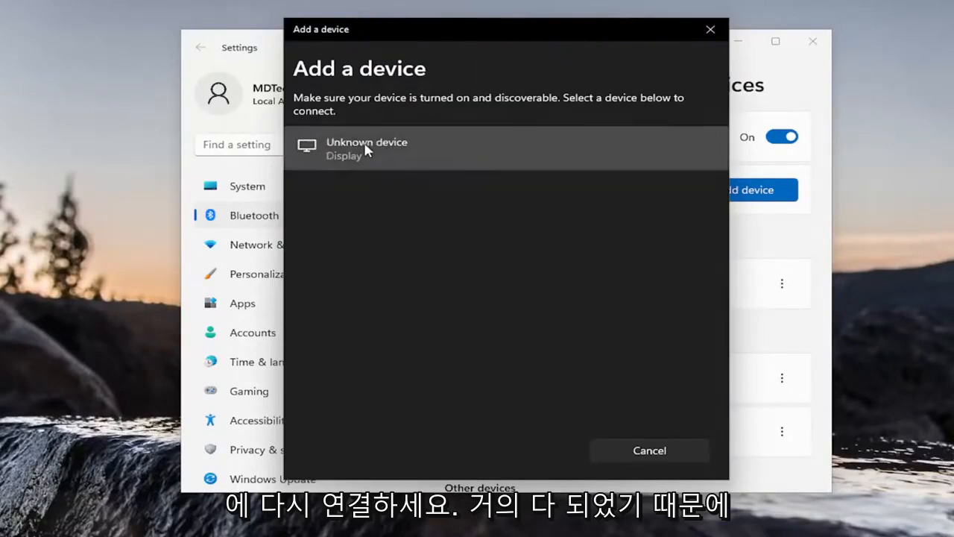
{"action": "left_click", "coordinate": [365, 149]}
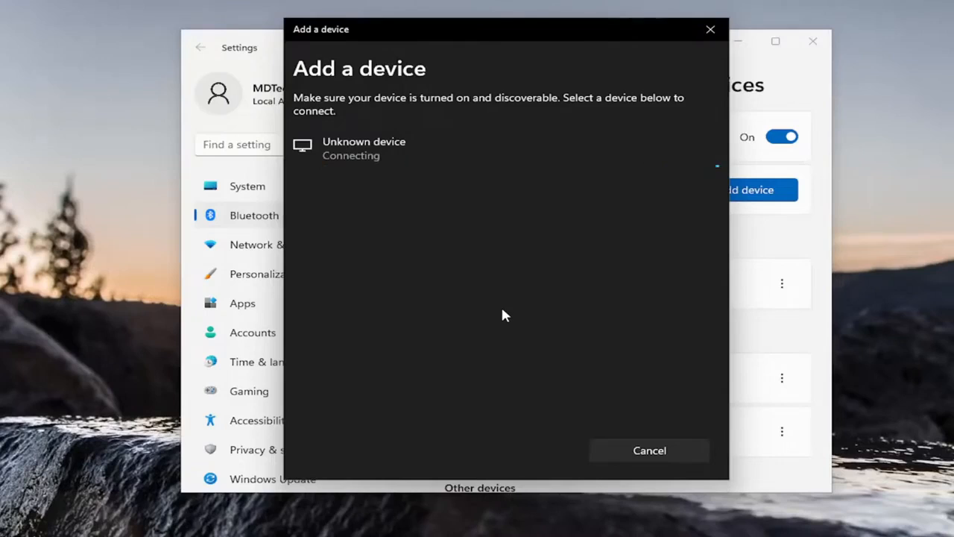
{"action": "mouse_move", "coordinate": [569, 322]}
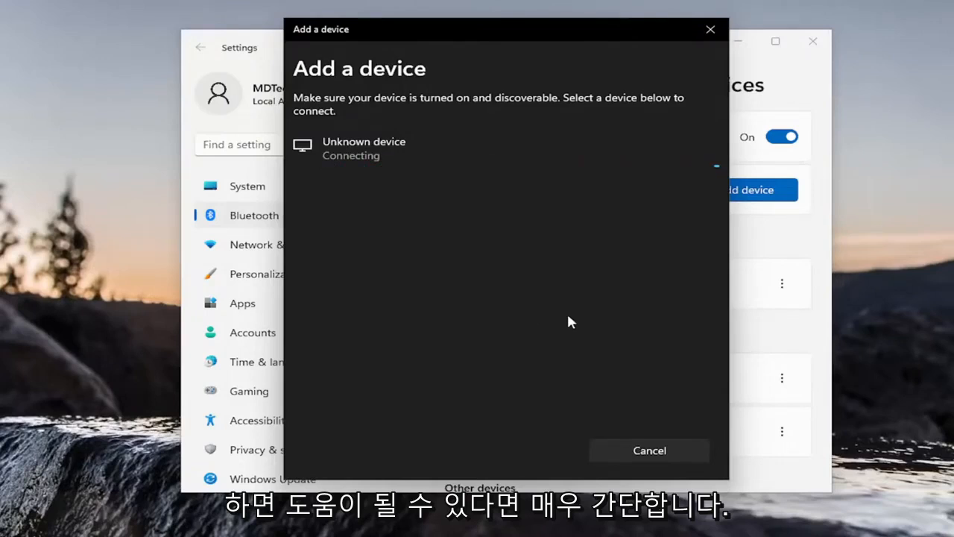